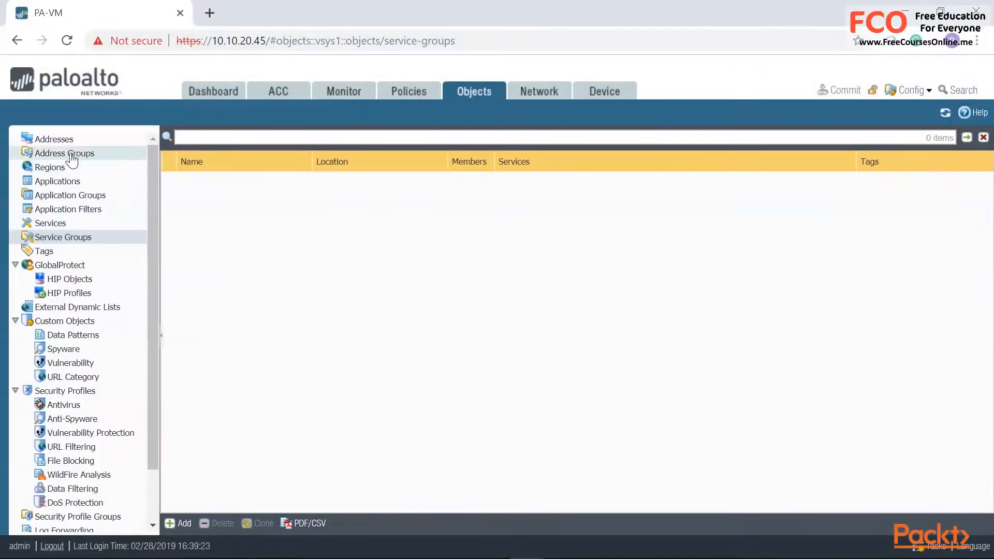
- Browse the address groups list, then the service groups list
click(65, 153)
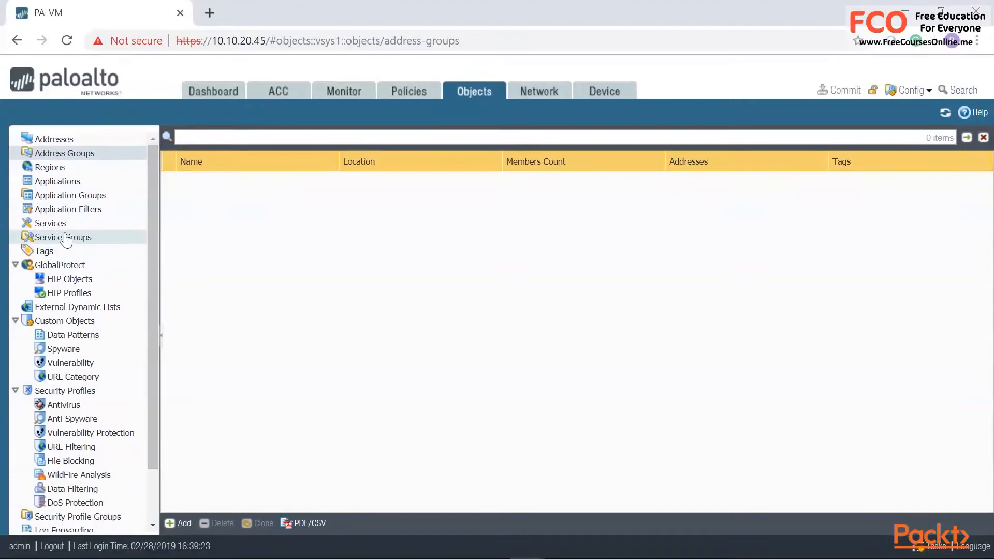
click(50, 224)
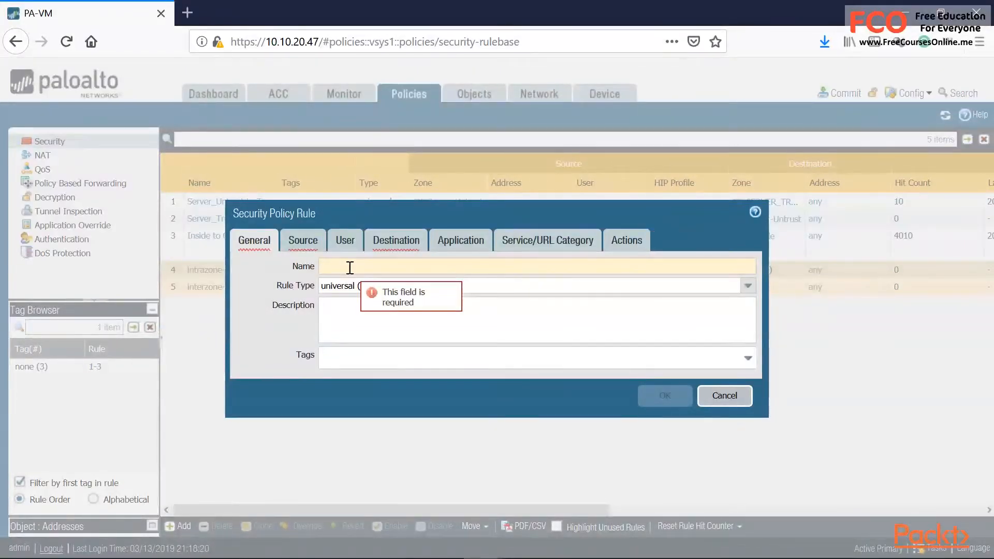
- Enter 'preferredaccess-to-' as the new security rule name
text(preferredaccess-to-)
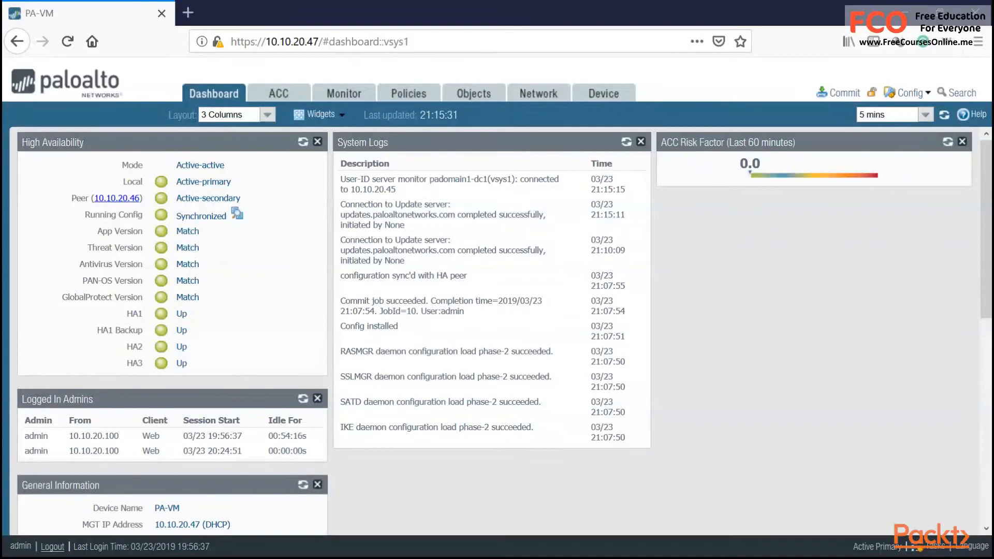
- Start a new zone from the Network > Zones list
click(538, 93)
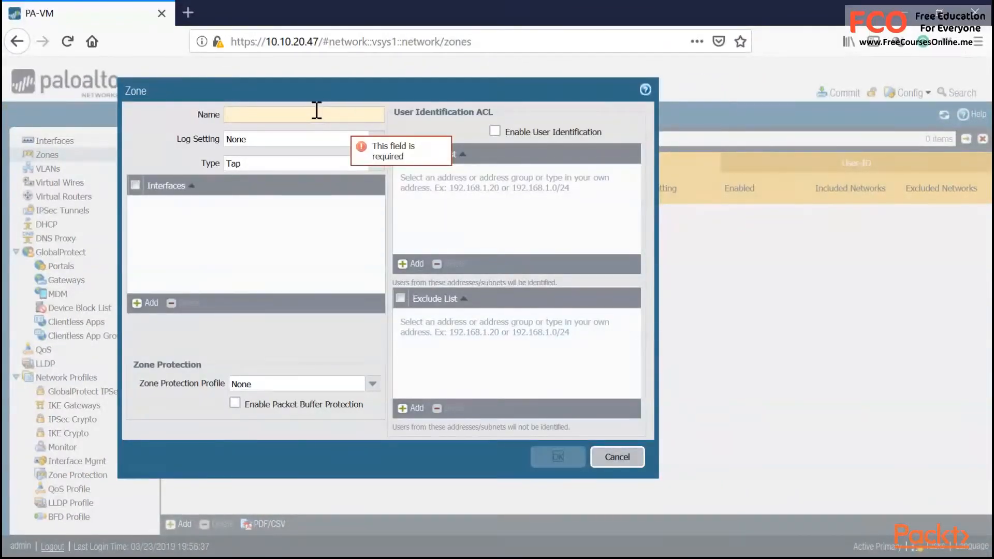
- Dismiss the blank zone form and open DMZ-Zone to add an interface
click(615, 456)
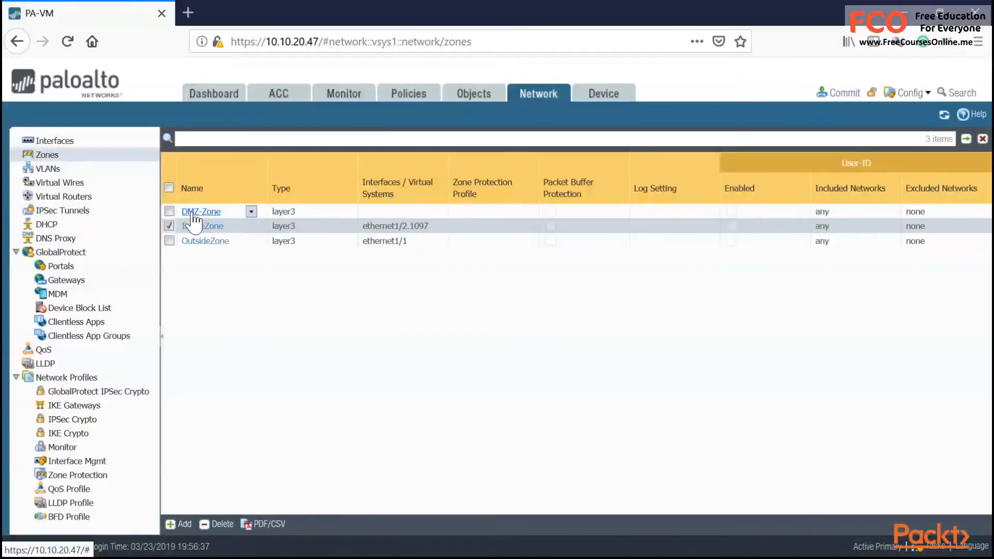
click(200, 211)
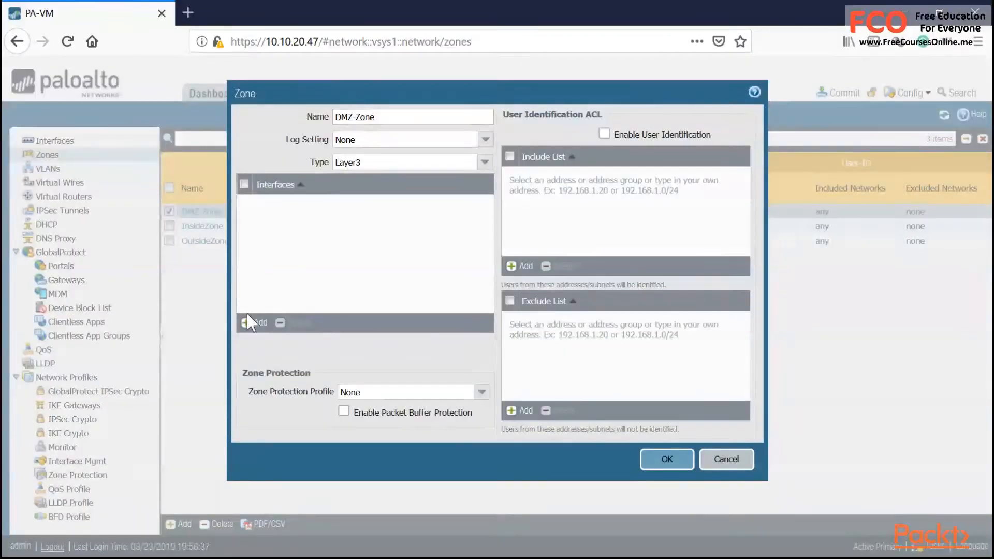
click(255, 322)
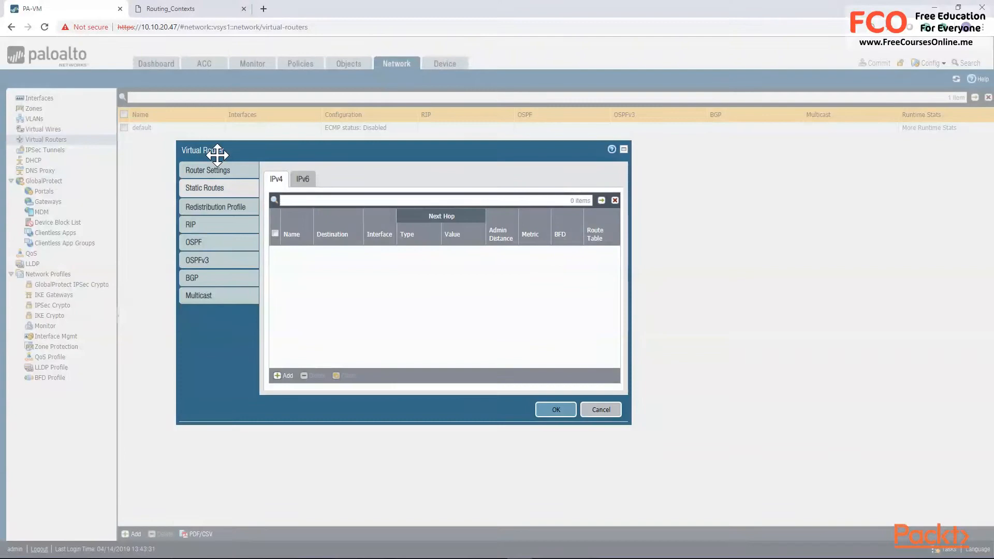
mouse_move(309, 325)
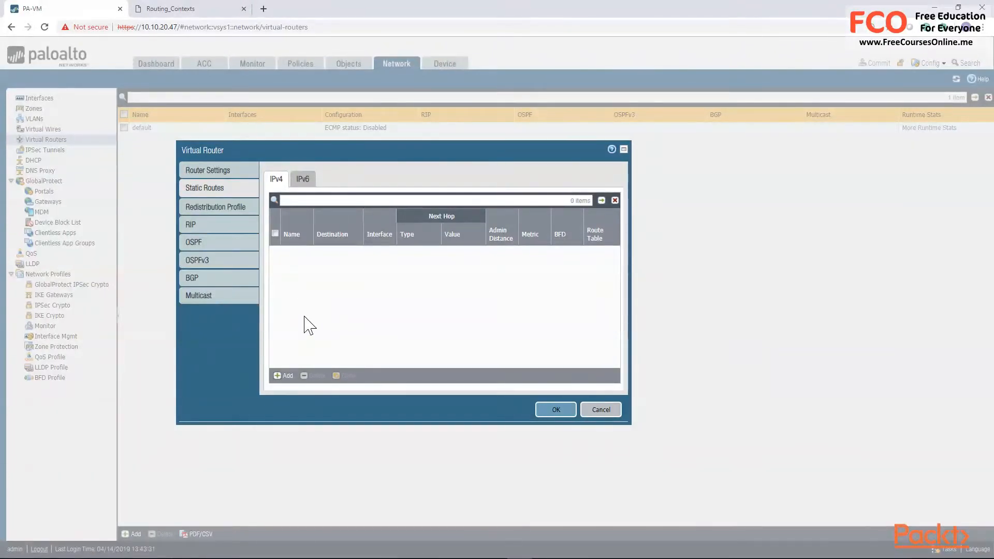
- Add an IPv4 static route named OUTSIDE with destination 0.0.0.0/0
click(283, 375)
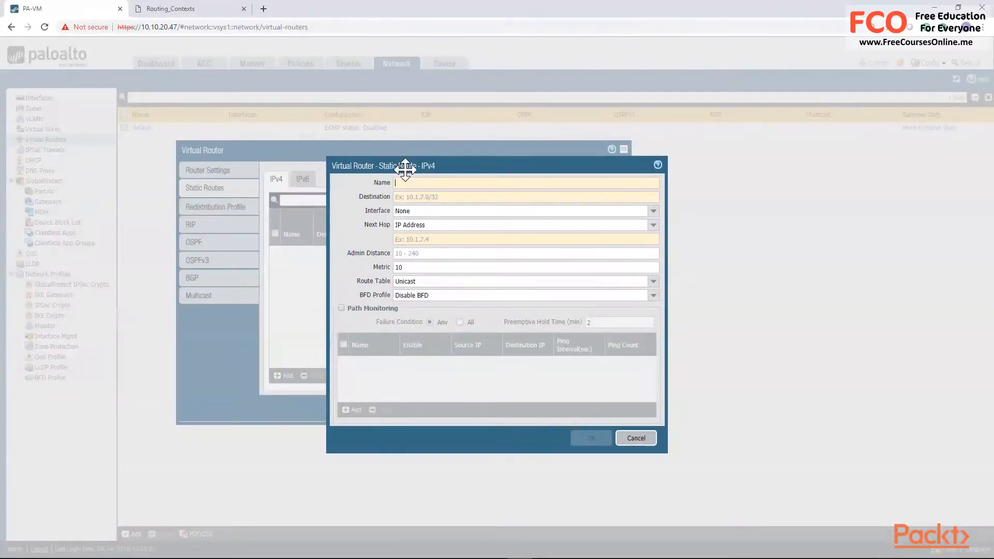
text(OUTSIDE)
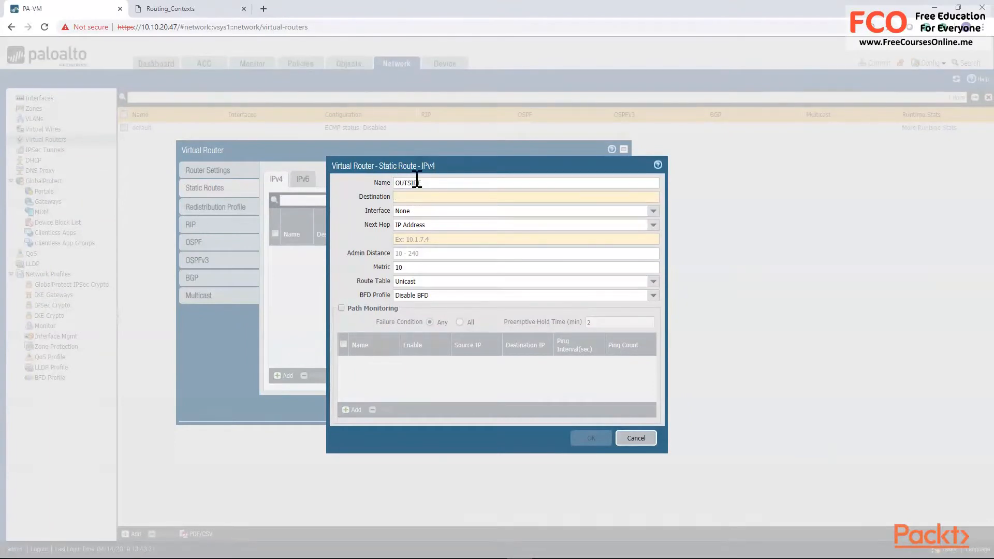
text(0.0.0.0/0)
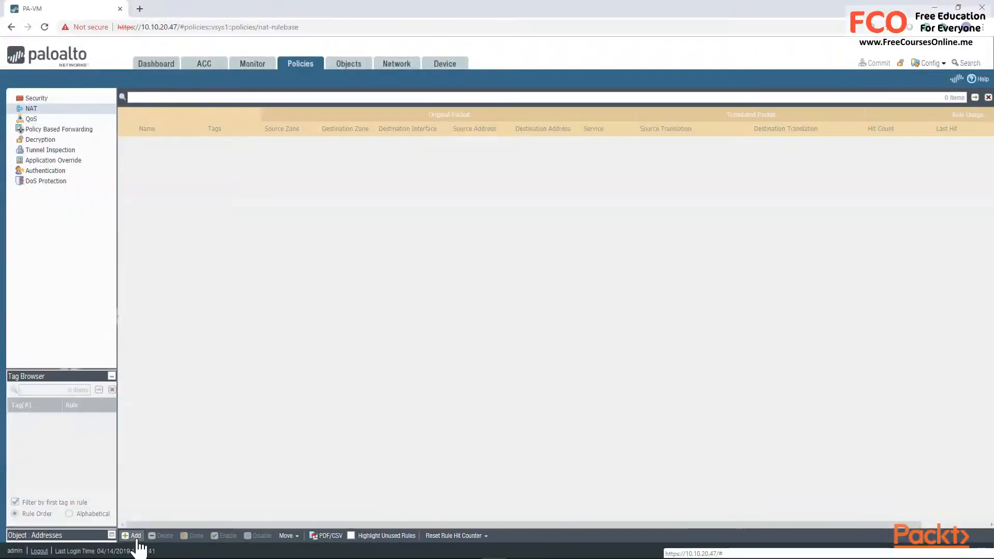
- Start a new NAT rule and view its Original Packet settings
click(135, 535)
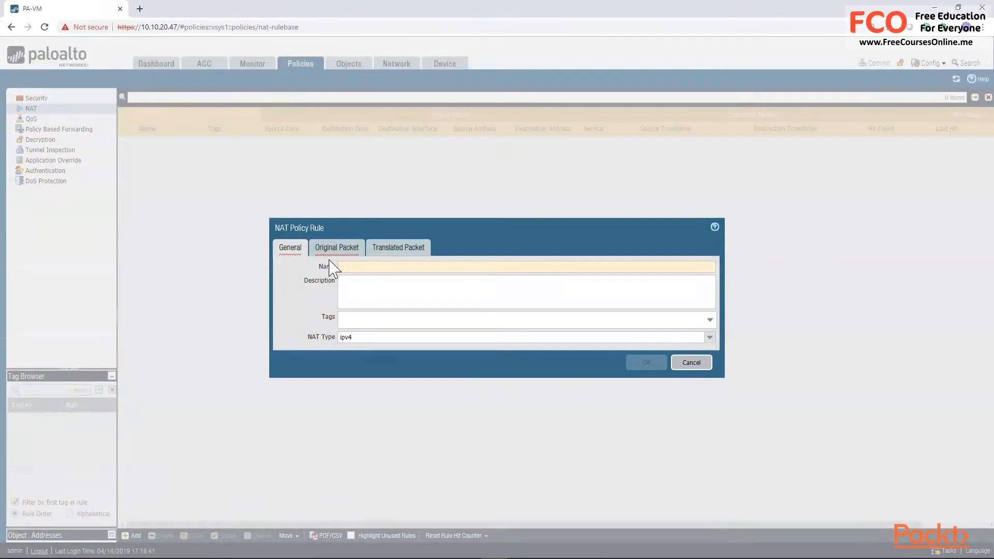
click(336, 247)
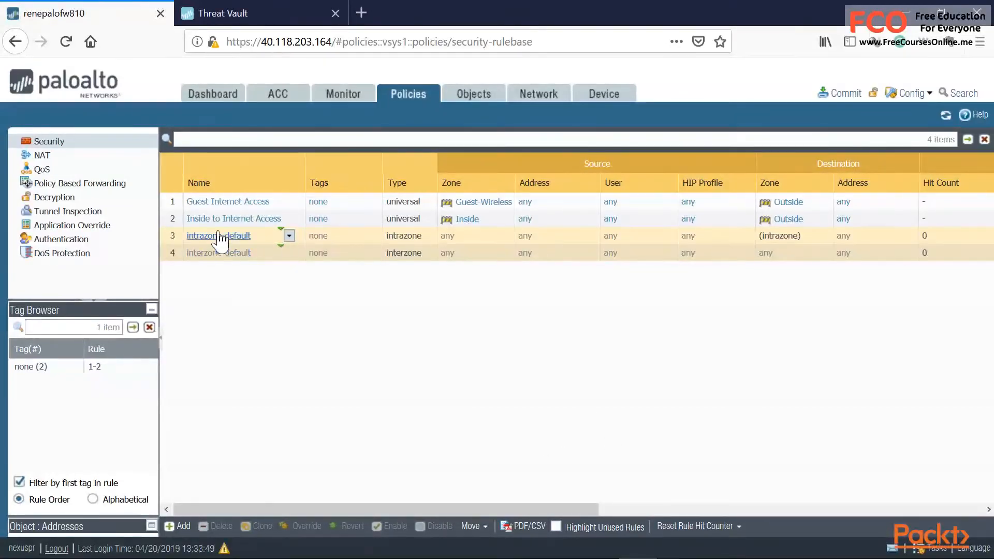
- Open the intrazone-default security rule
click(218, 235)
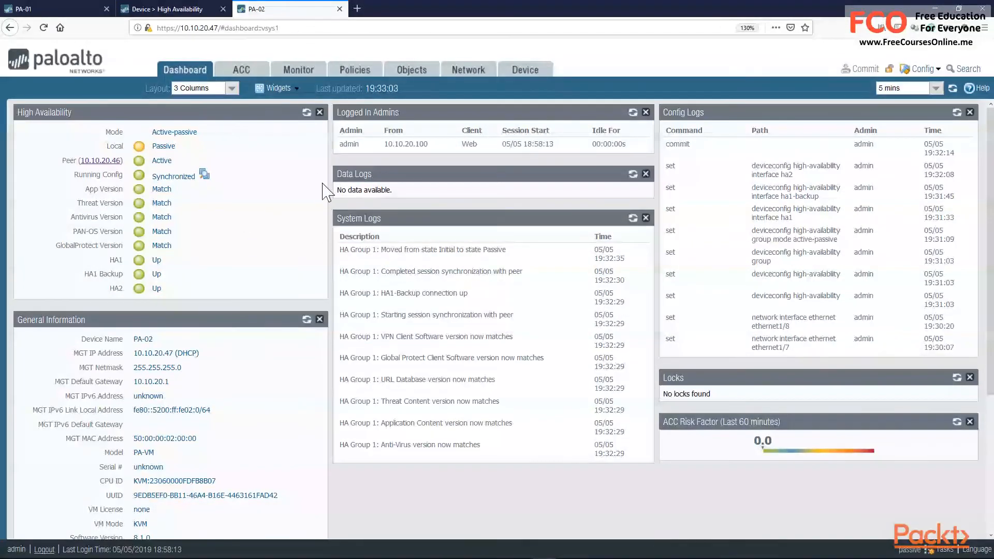
- Navigate toward the OSPF area interface settings for tunnel.2
click(468, 70)
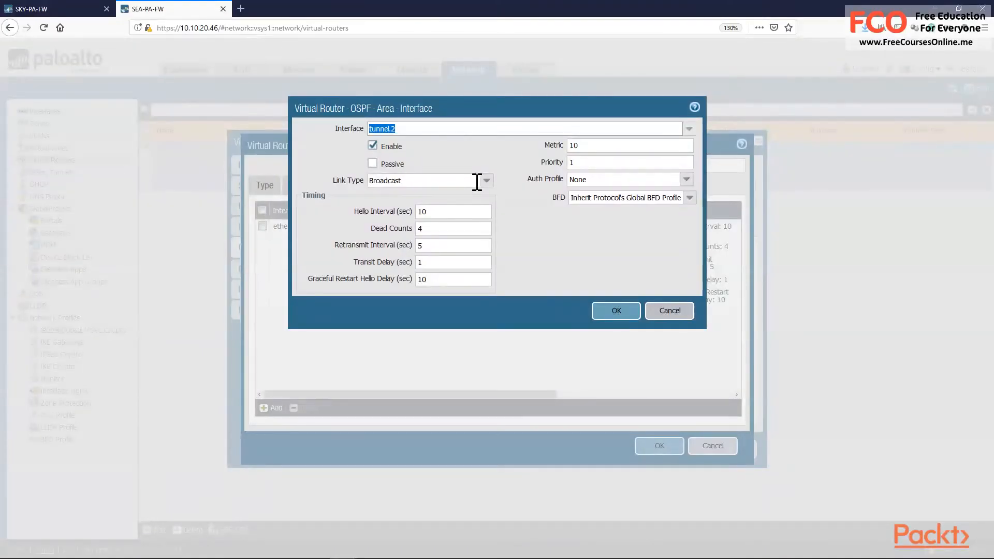
mouse_move(494, 190)
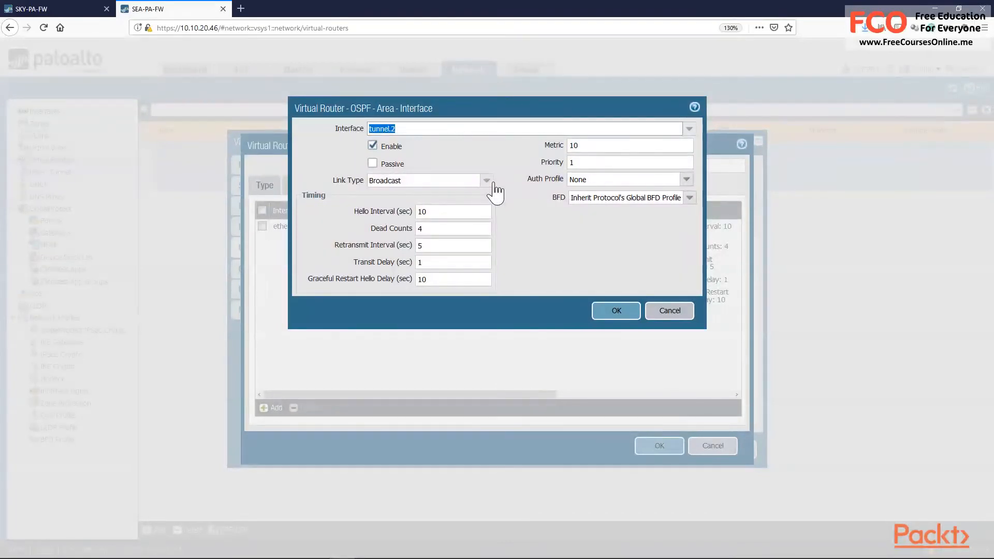
- Set tunnel.2's OSPF link type to Broadcast and confirm the interface
click(421, 180)
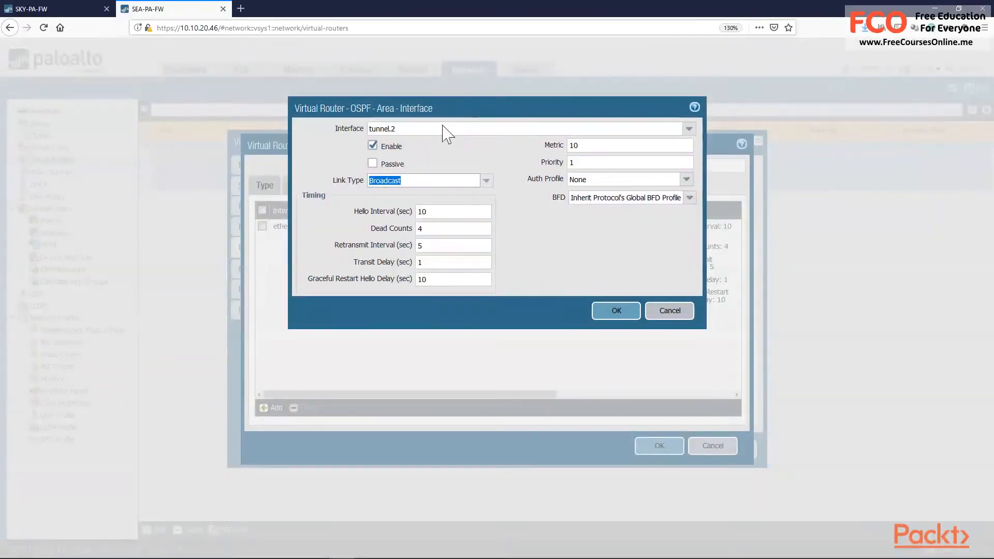
click(614, 311)
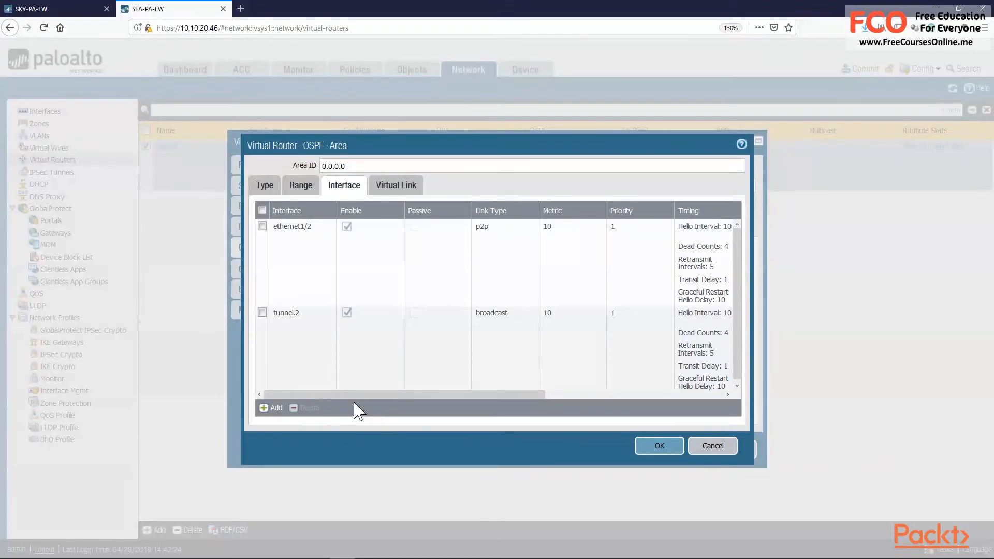